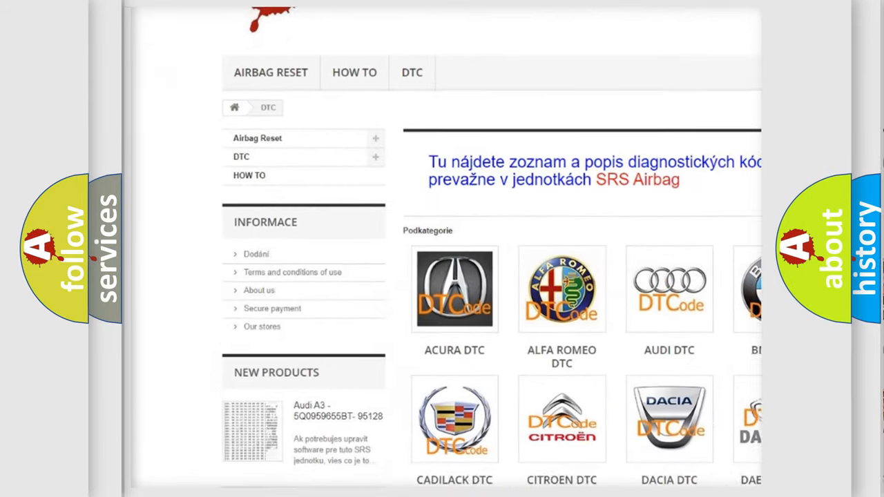
{"action": "scroll", "scroll_direction": "down", "scroll_amount": 3}
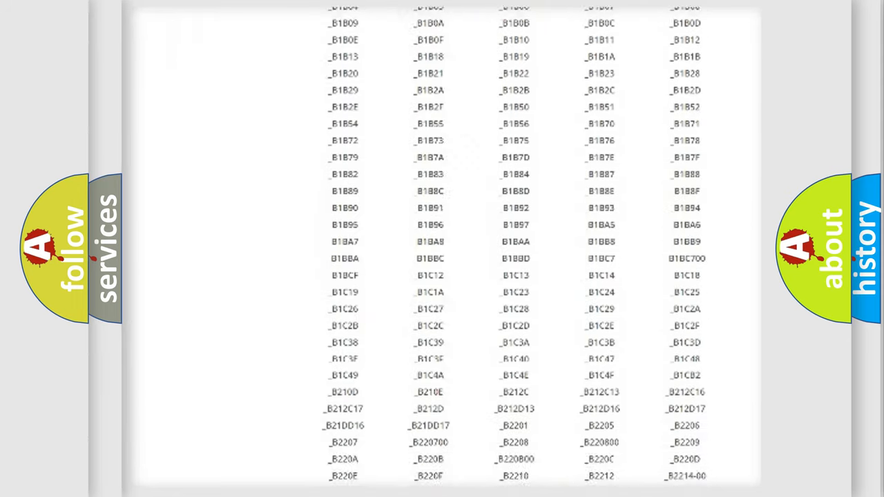
{"action": "scroll", "scroll_direction": "down", "scroll_amount": 3}
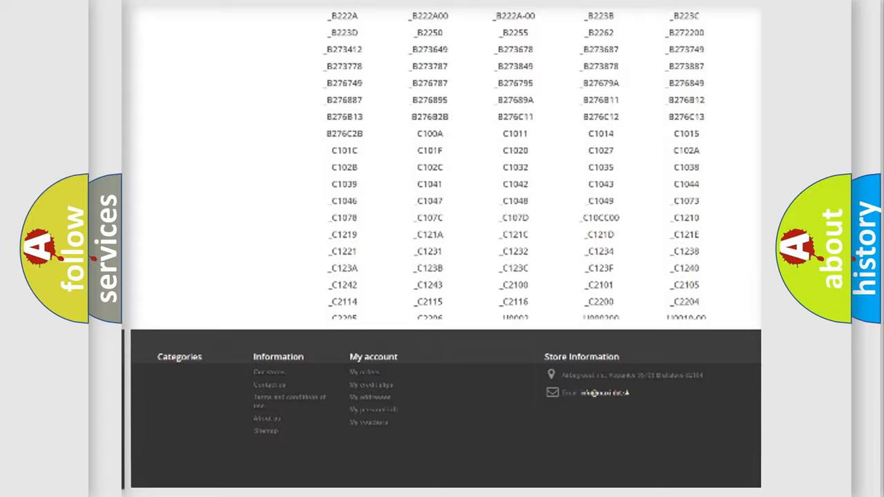
{"action": "scroll", "scroll_direction": "up", "scroll_amount": 3}
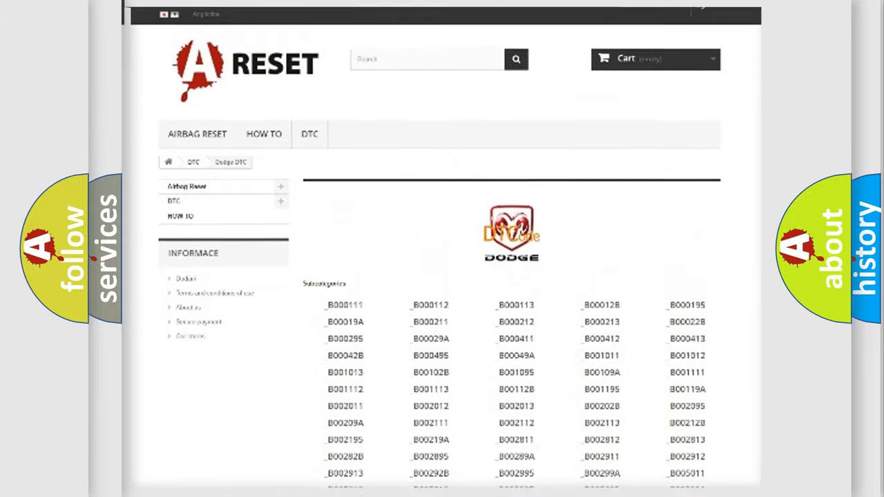